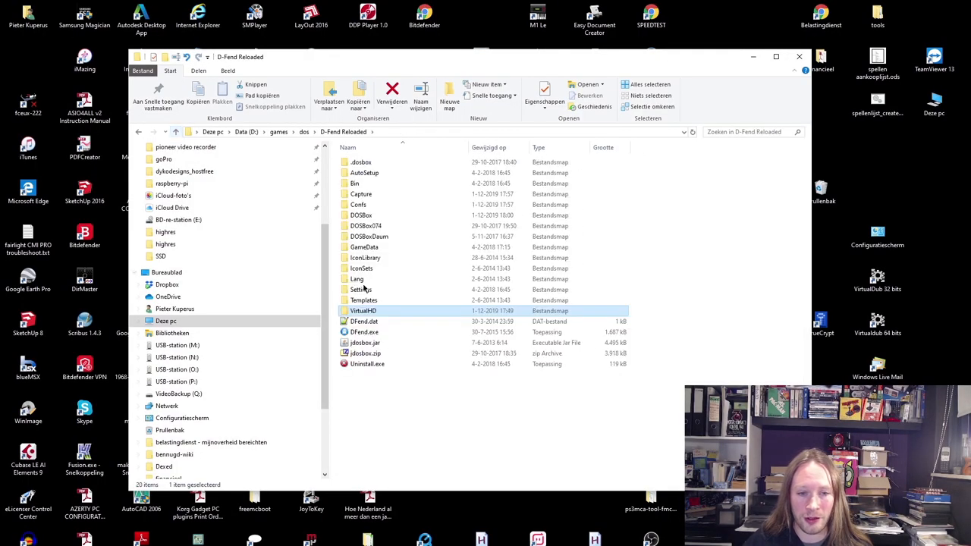
mouse_move(401, 327)
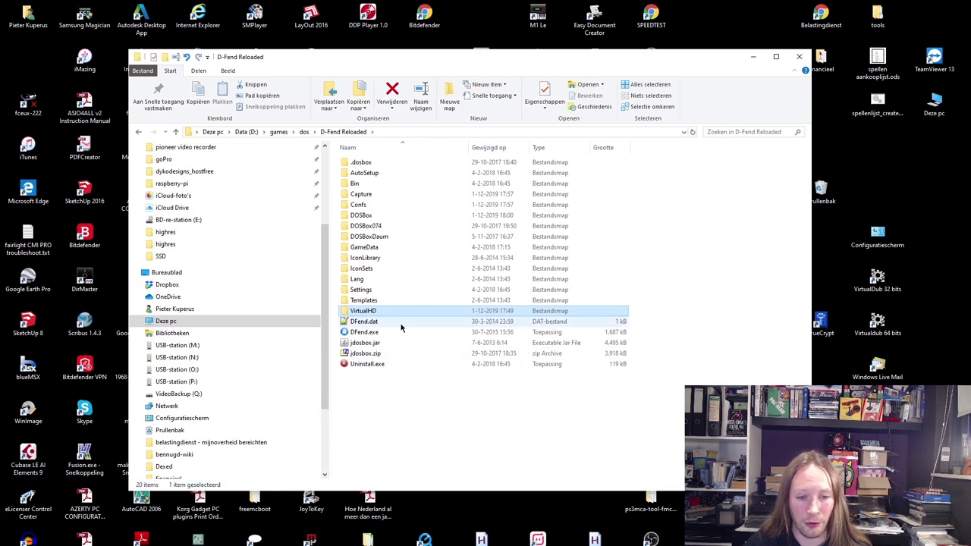
- Launch D-Fend Reloaded from DFend.exe and go into the VirtualHD folder
left_click(364, 331)
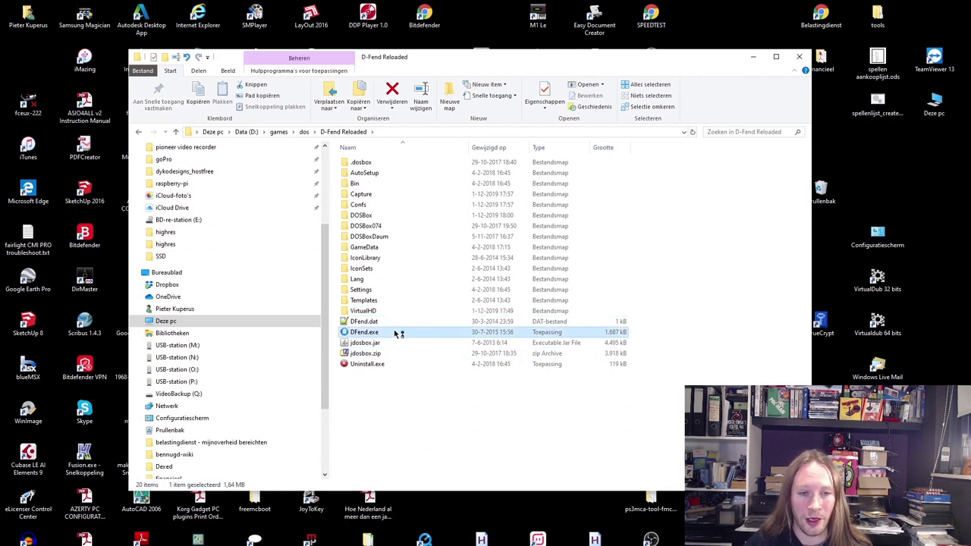
double_click(364, 330)
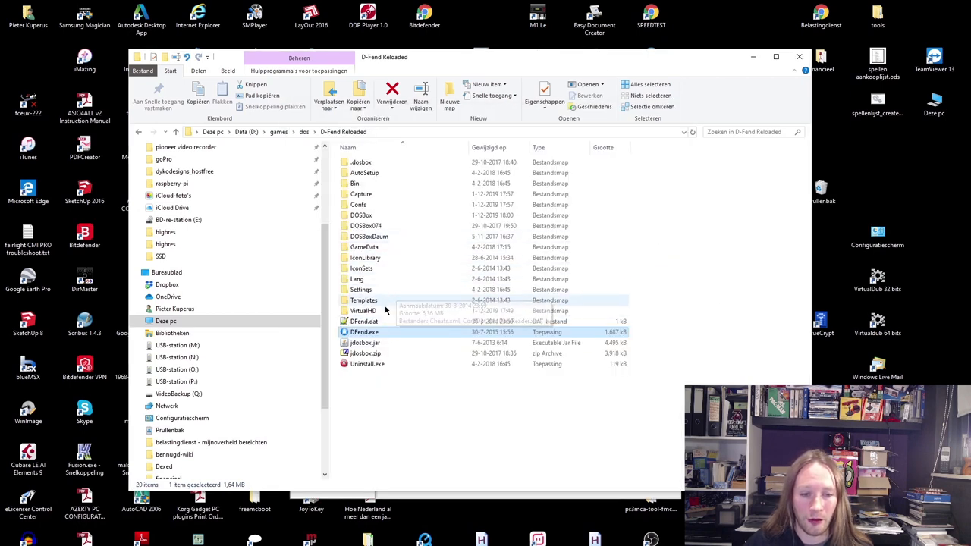
double_click(364, 309)
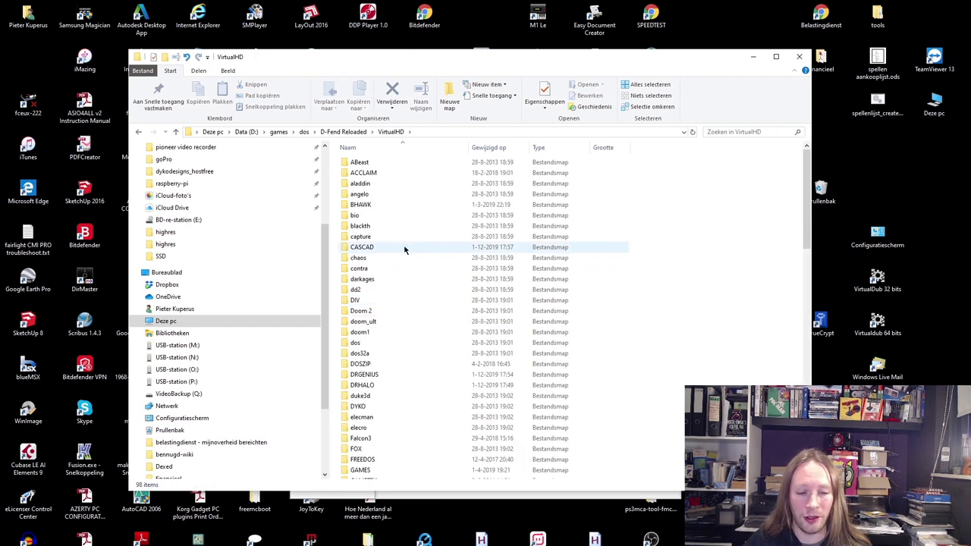
mouse_move(379, 385)
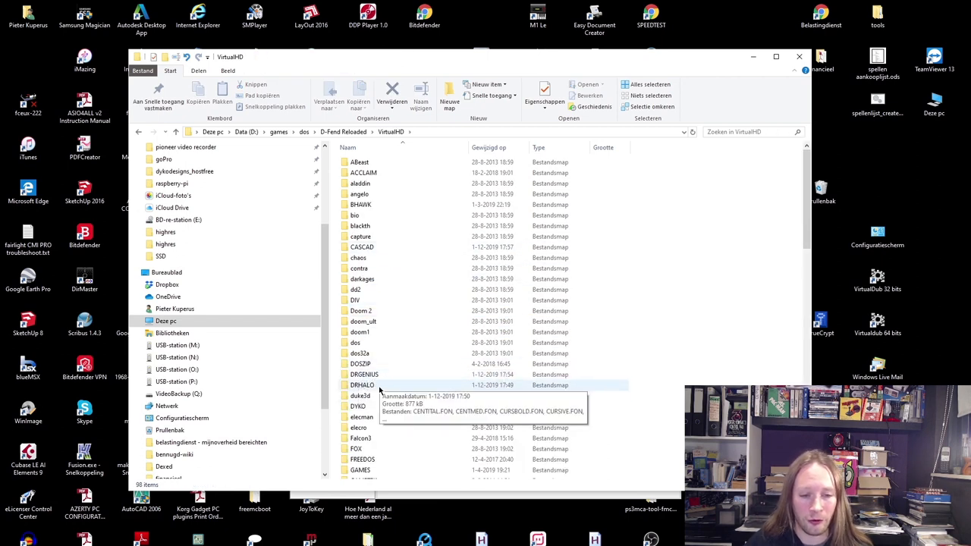
- Browse the CASCAD and DRGENIUS folders to inspect their files
left_click(364, 373)
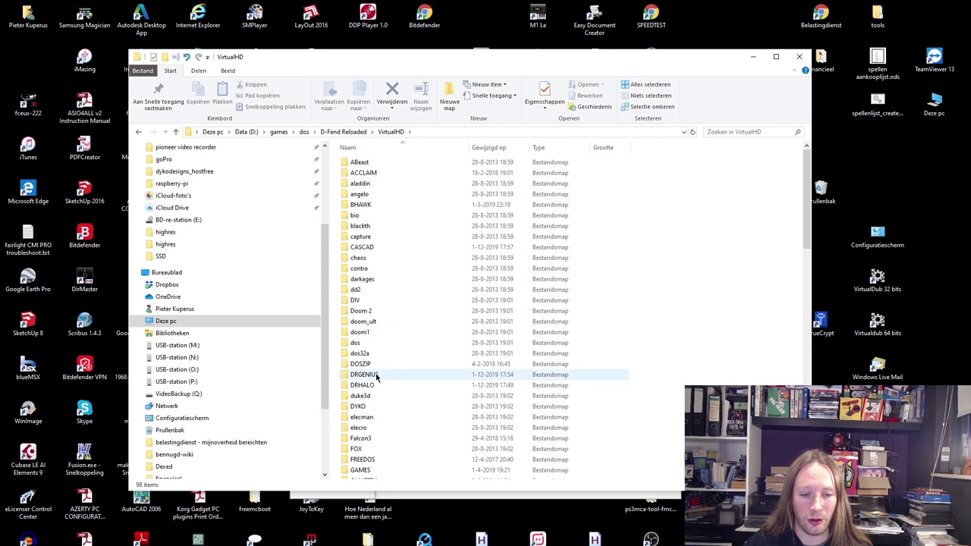
double_click(358, 246)
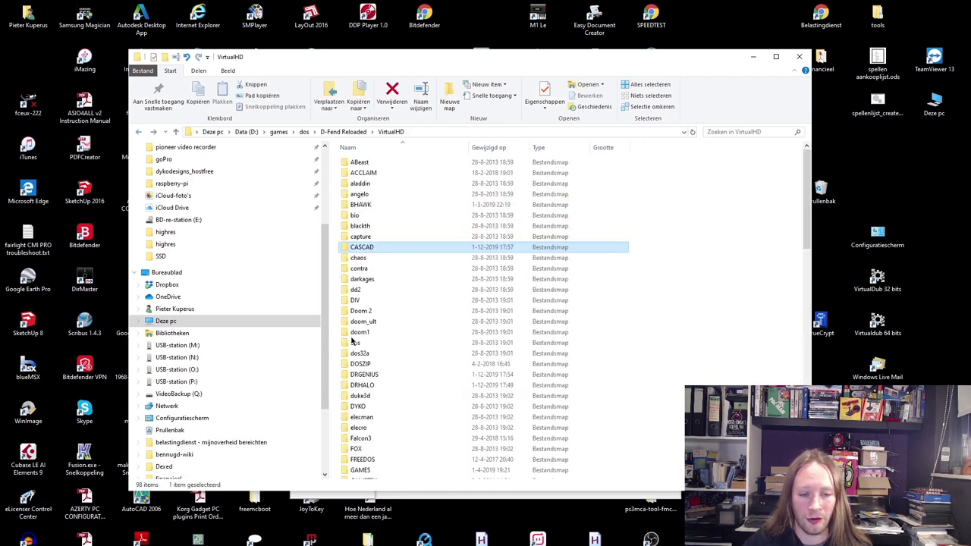
double_click(364, 373)
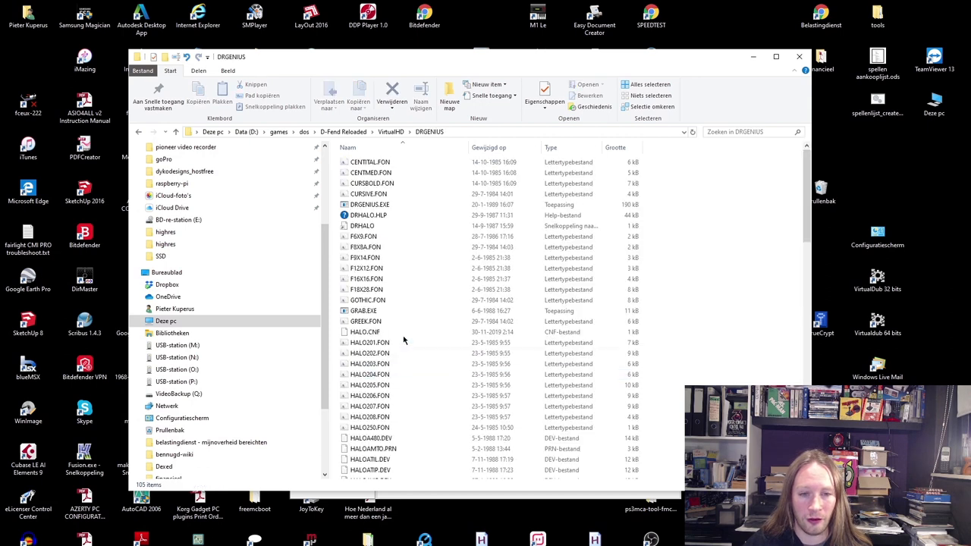
scroll("down", 3)
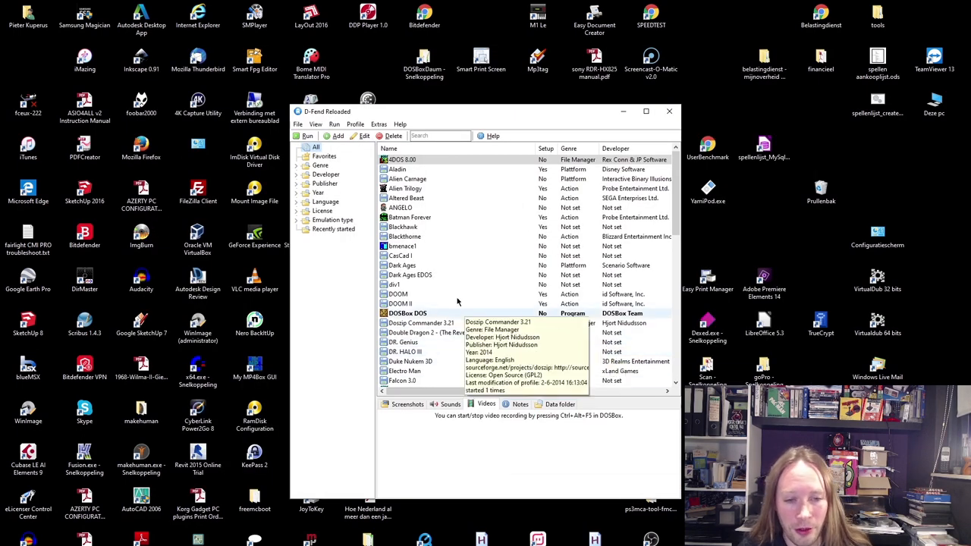
- Edit the CasCad1 profile and set its CPU core to normal emulation
left_click(400, 254)
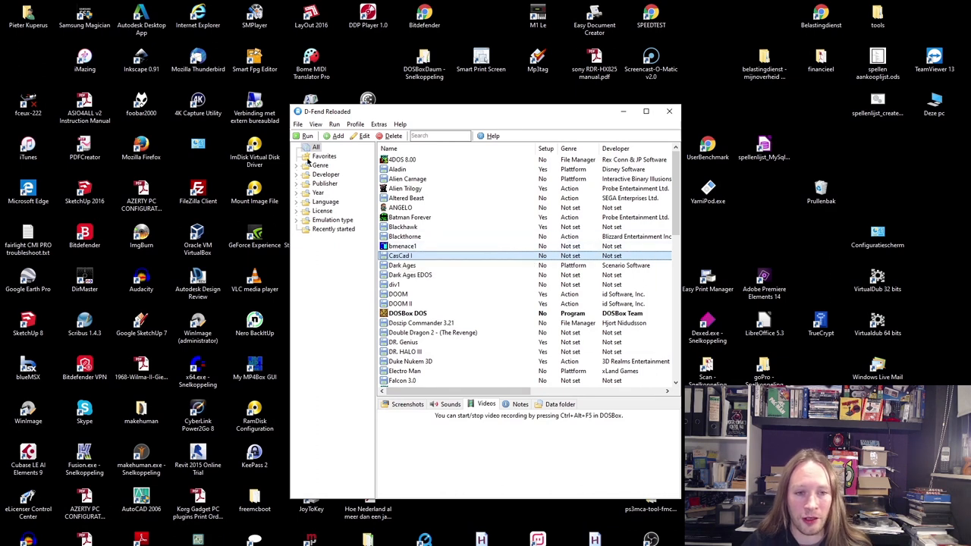
left_click(364, 135)
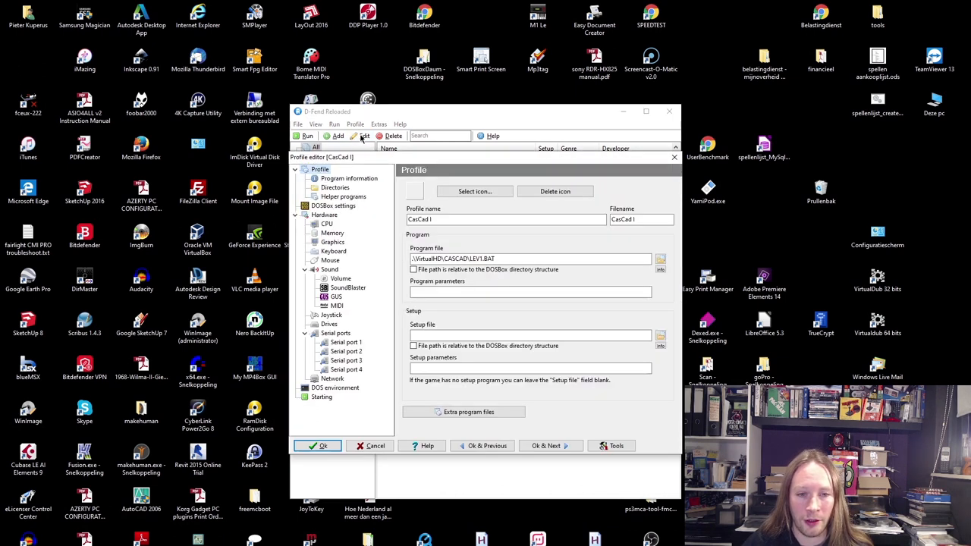
mouse_move(326, 225)
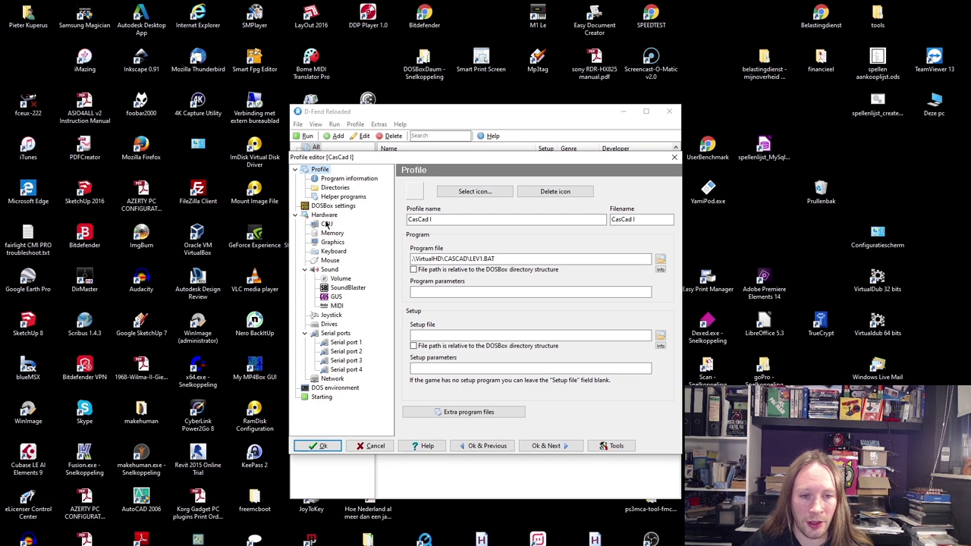
left_click(328, 225)
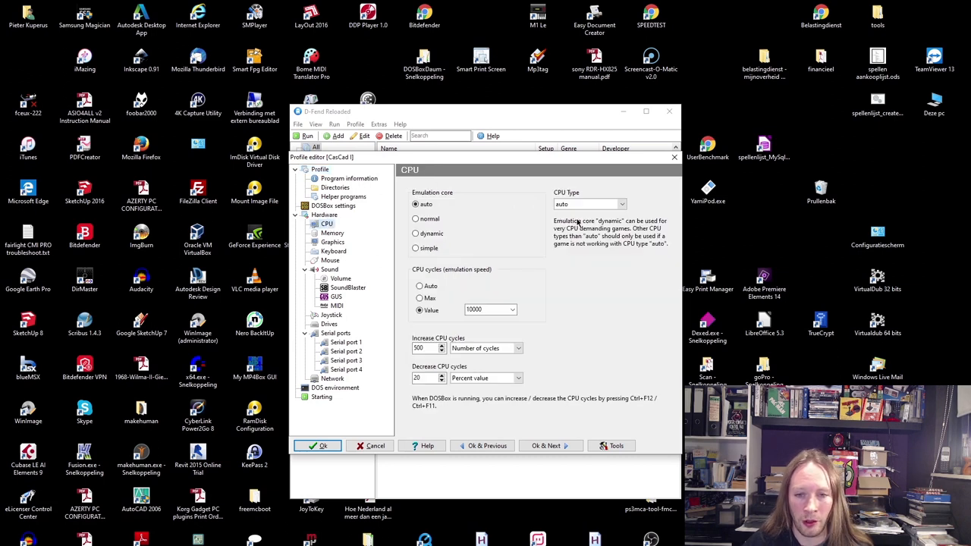
left_click(415, 218)
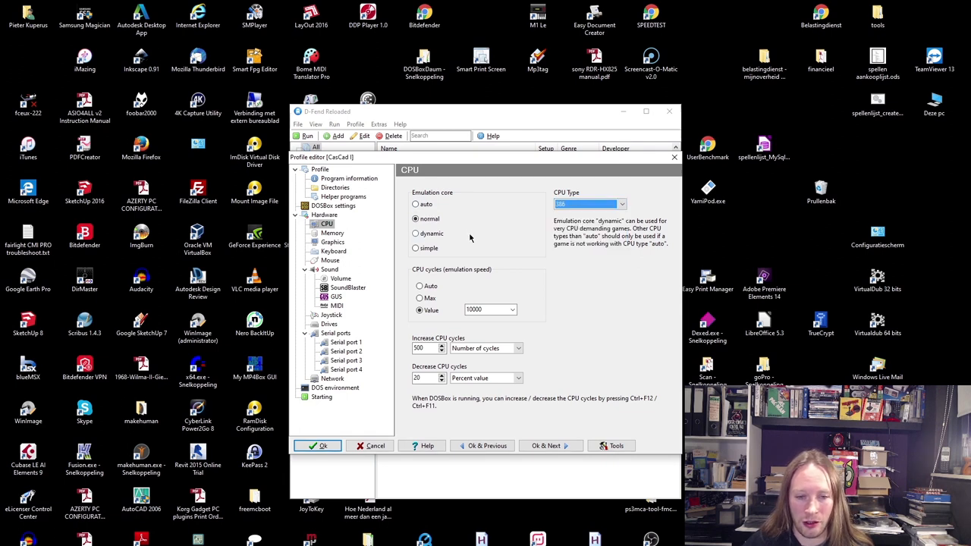
- Set the profile's memory to 4 MB and the video card to svga_paradise
left_click(331, 233)
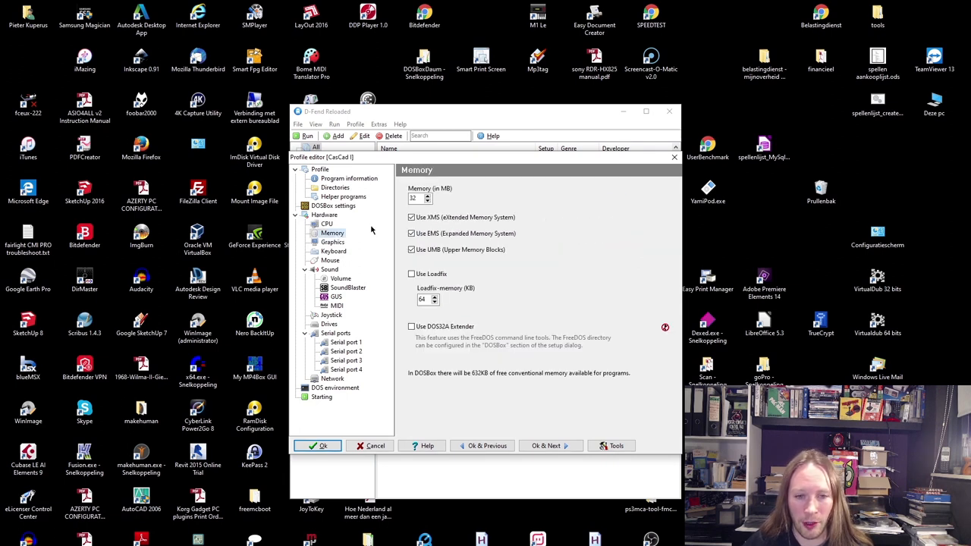
type("4")
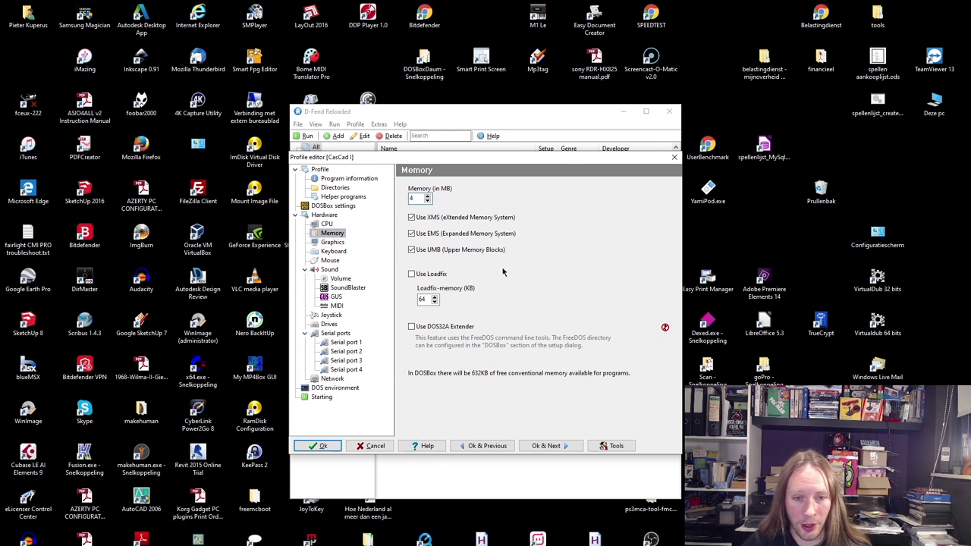
left_click(332, 241)
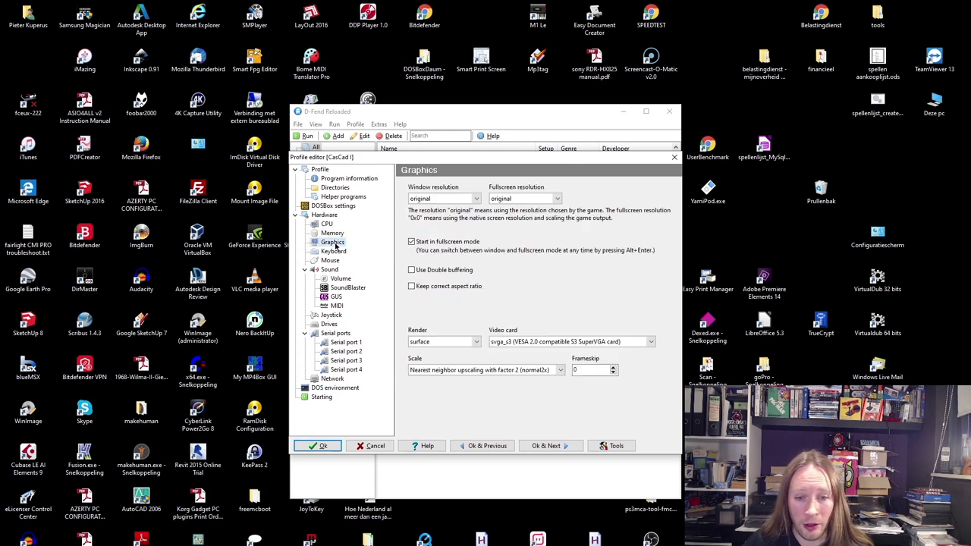
left_click(651, 341)
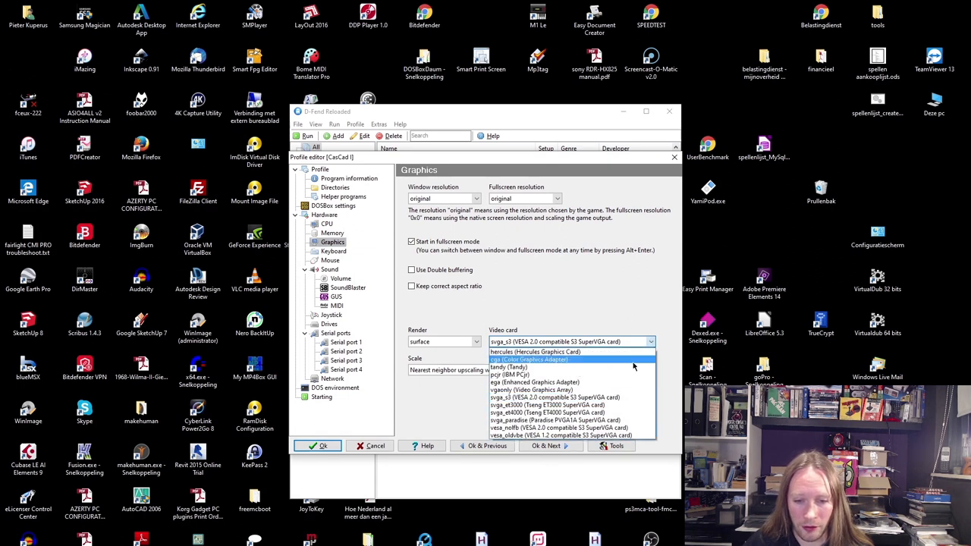
left_click(544, 420)
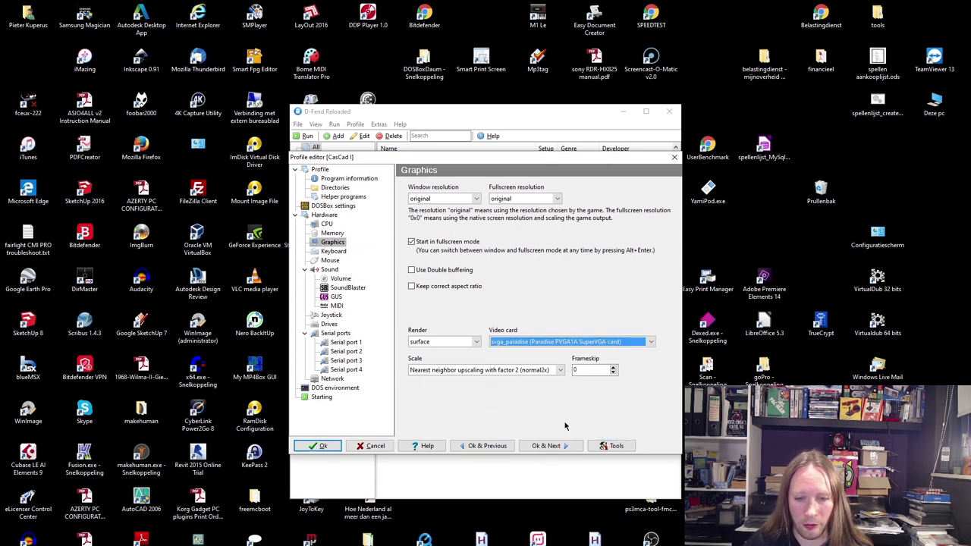
mouse_move(425, 432)
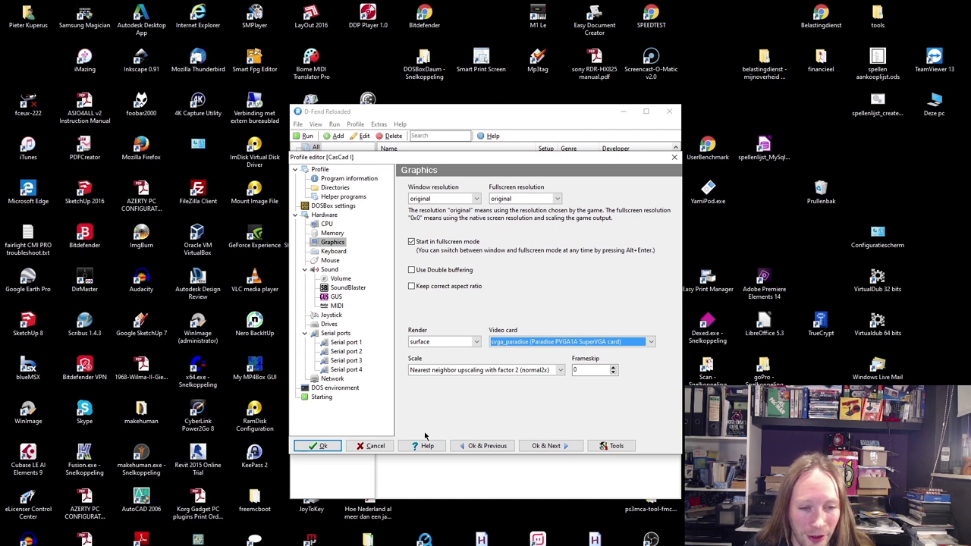
mouse_move(389, 431)
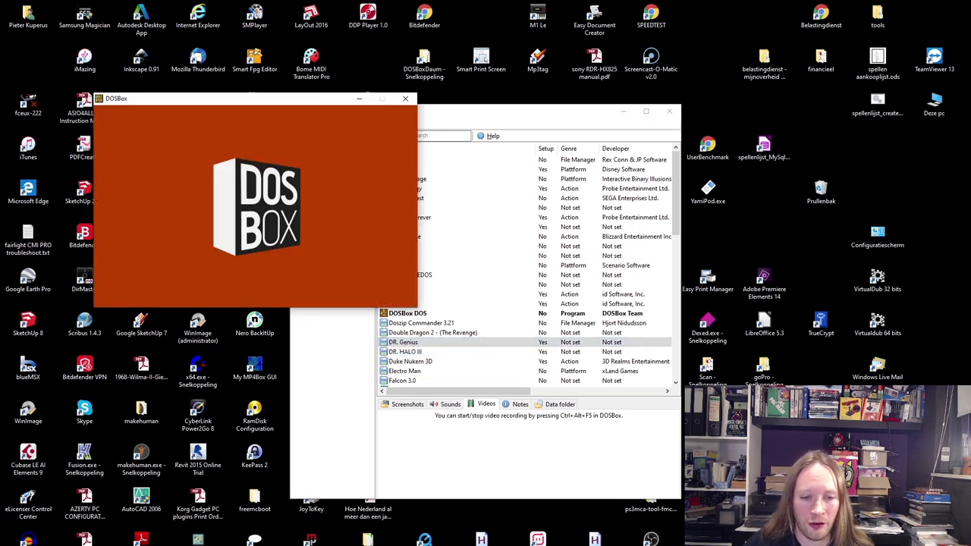
- Start Dr. Genius from D-Fend Reloaded and bring up the saved bead-stroke drawing windowed
double_click(403, 343)
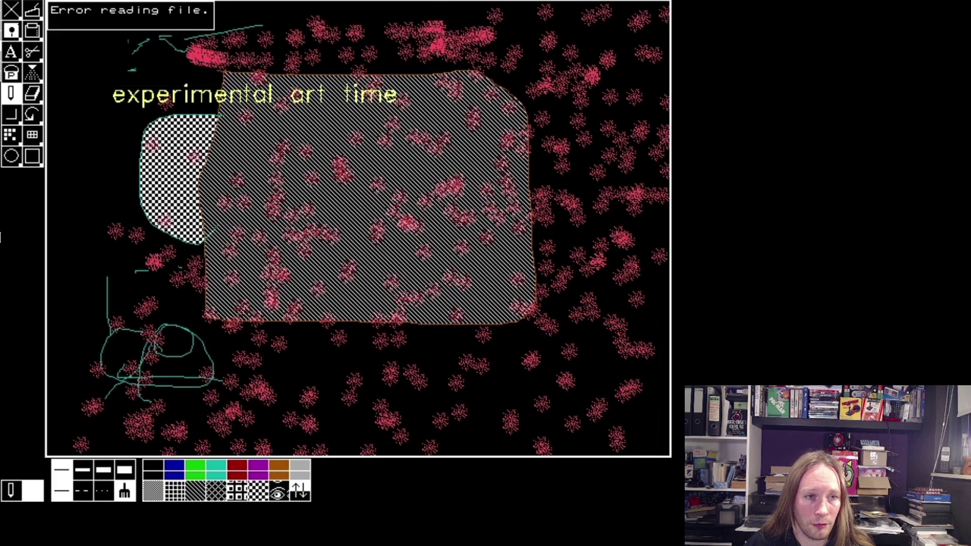
left_click(129, 12)
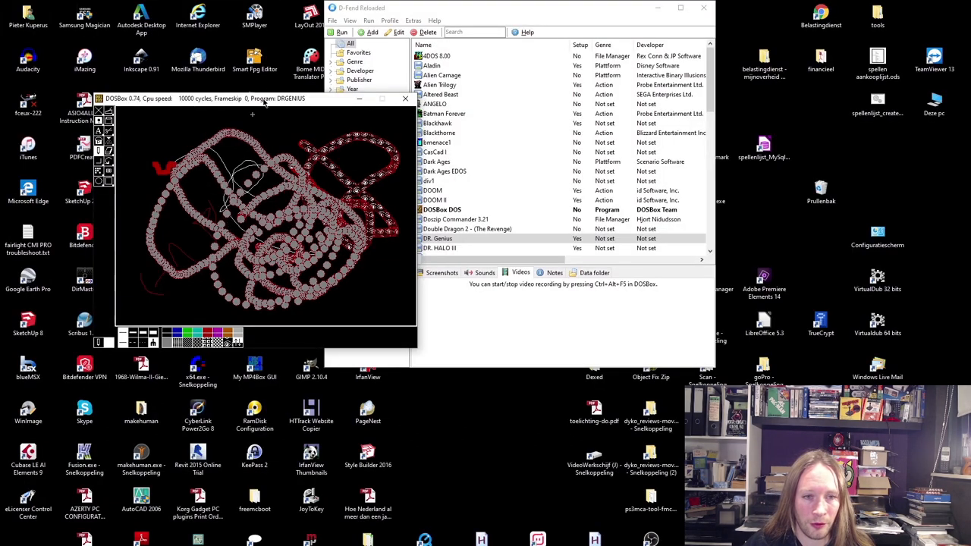
- Drag across the Dr. Genius canvas before leaving the session
left_click_drag(266, 98, 458, 213)
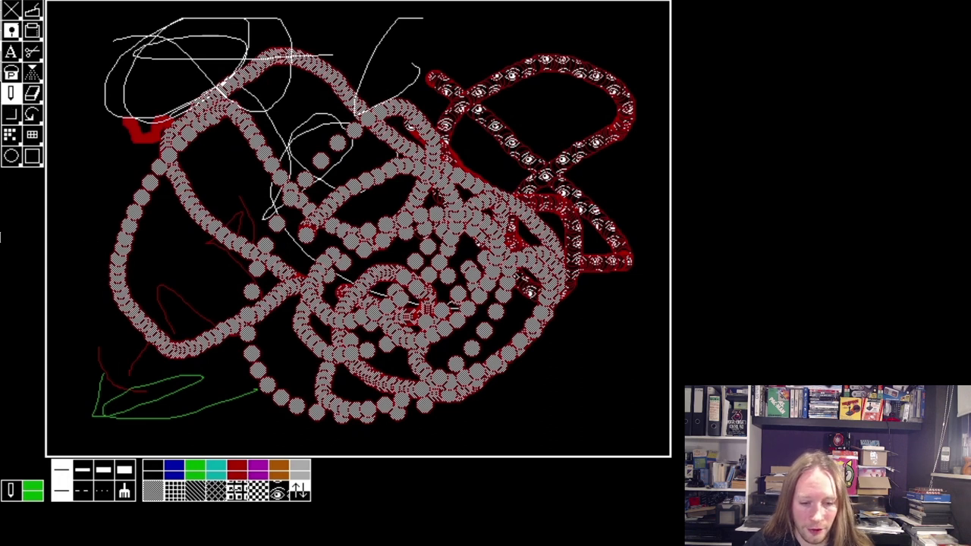
mouse_move(59, 370)
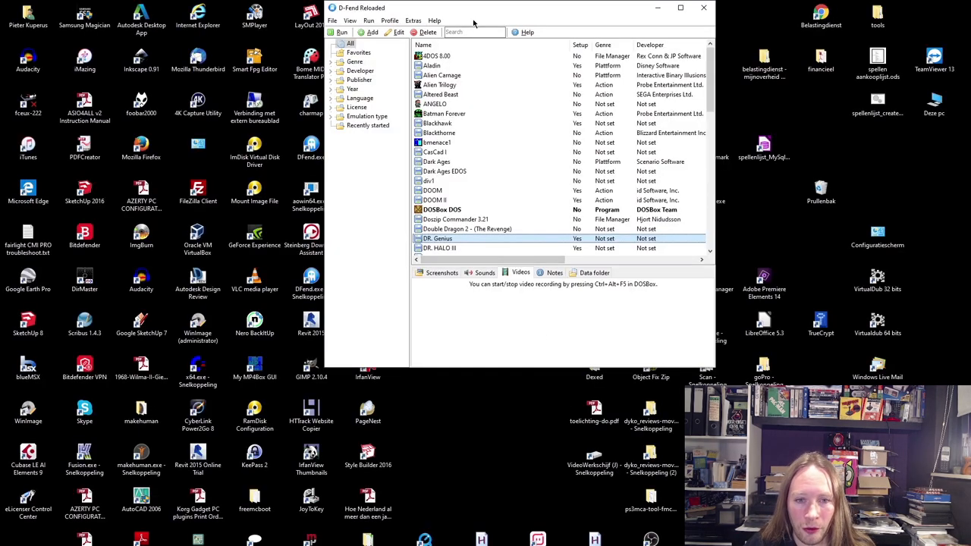
- Start CasCAD I from the D-Fend Reloaded game list, reaching its logon screen
left_click(432, 151)
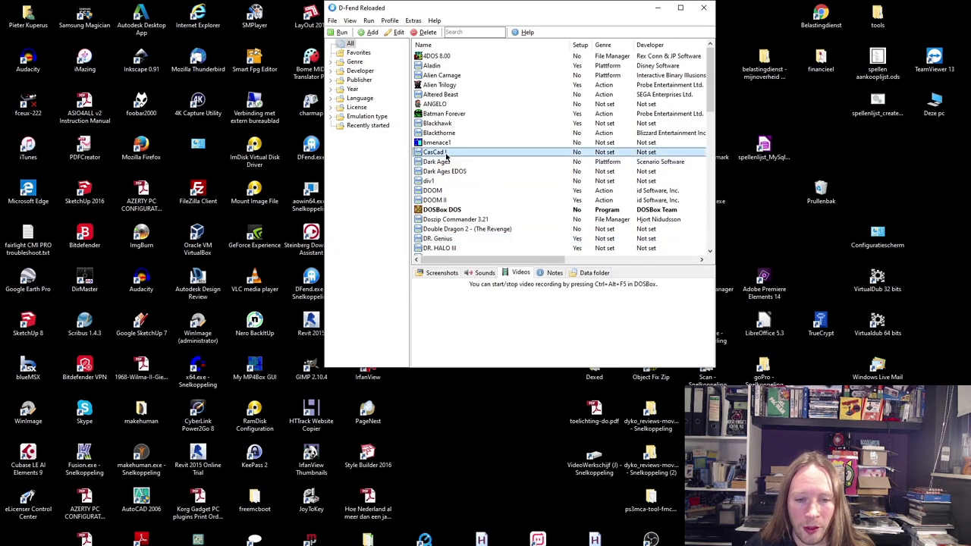
double_click(434, 151)
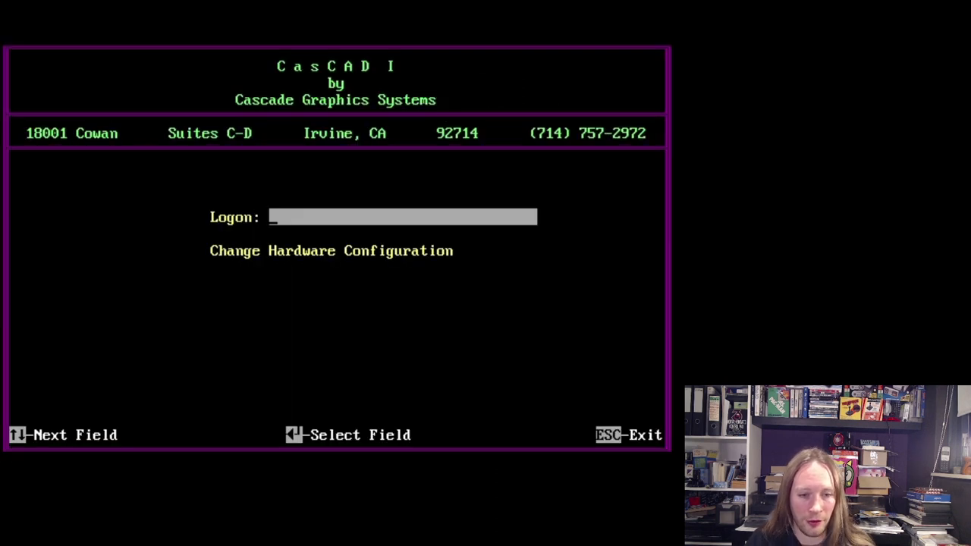
- Log on to CasCAD I with the name Pieter
type("Pi")
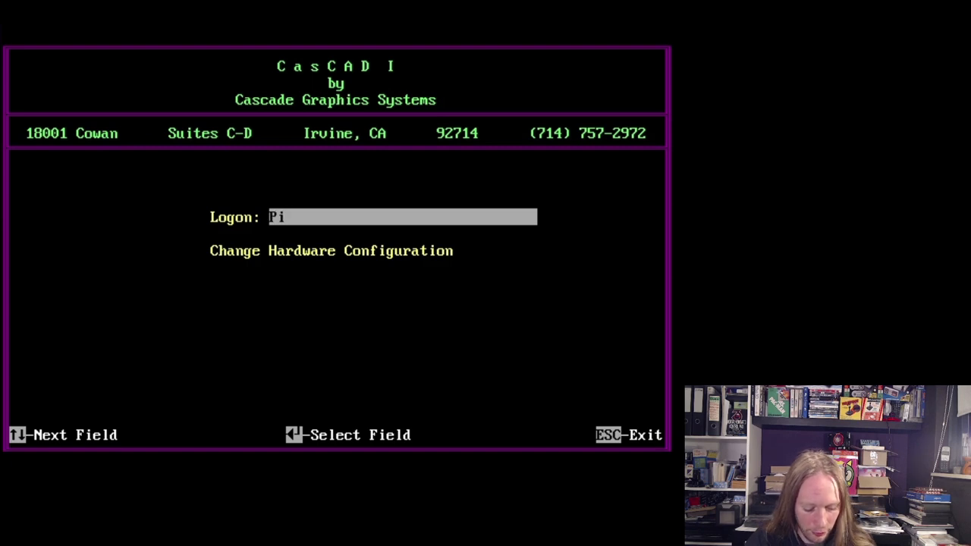
type("eter")
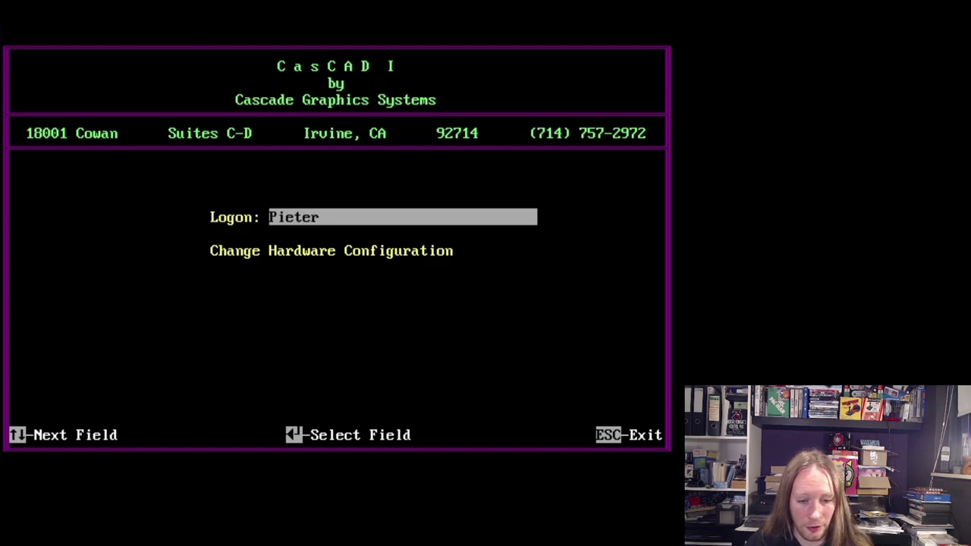
key("Enter")
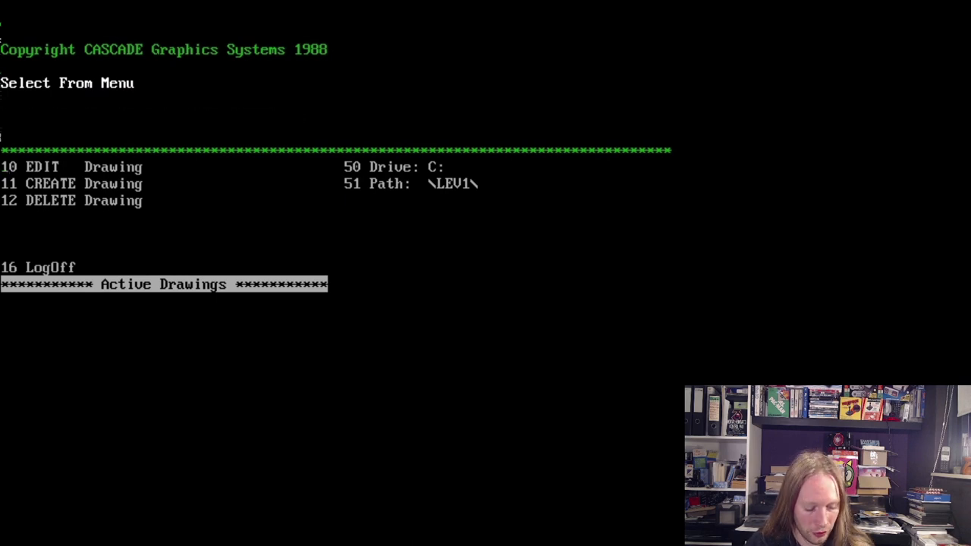
- Choose 11 CREATE Drawing and enter test1 as the new drawing name
left_click(49, 184)
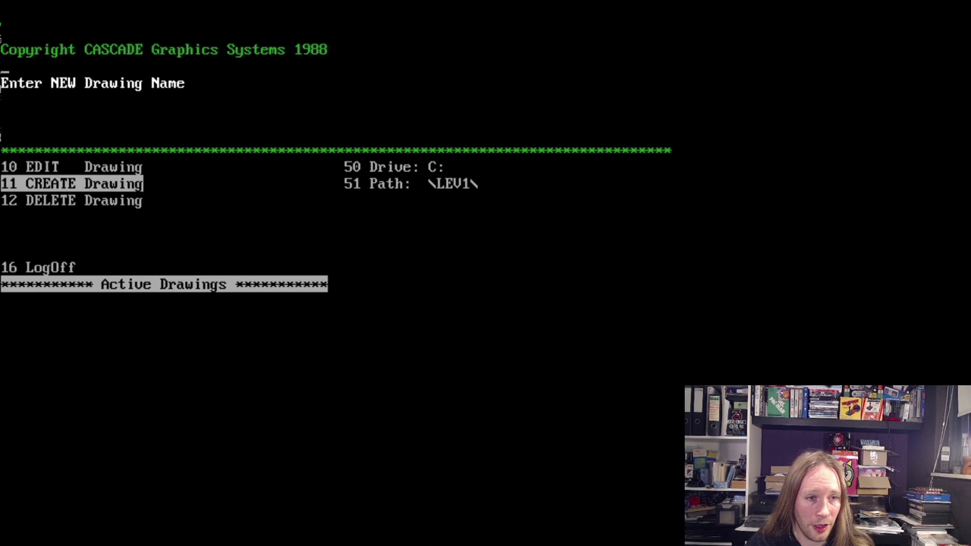
type("test")
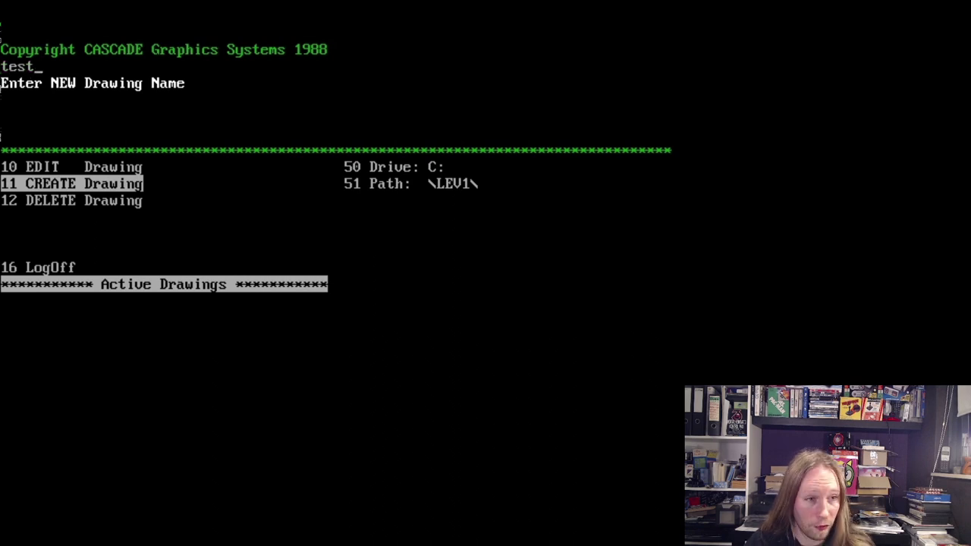
type("1")
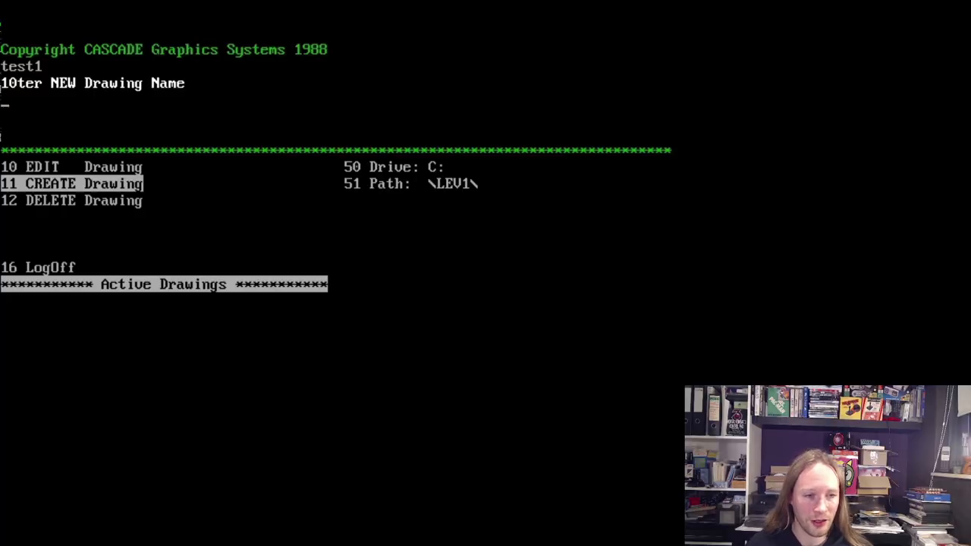
- Enter 16 at the drawing name prompt before backing out to the logon screen
type("16")
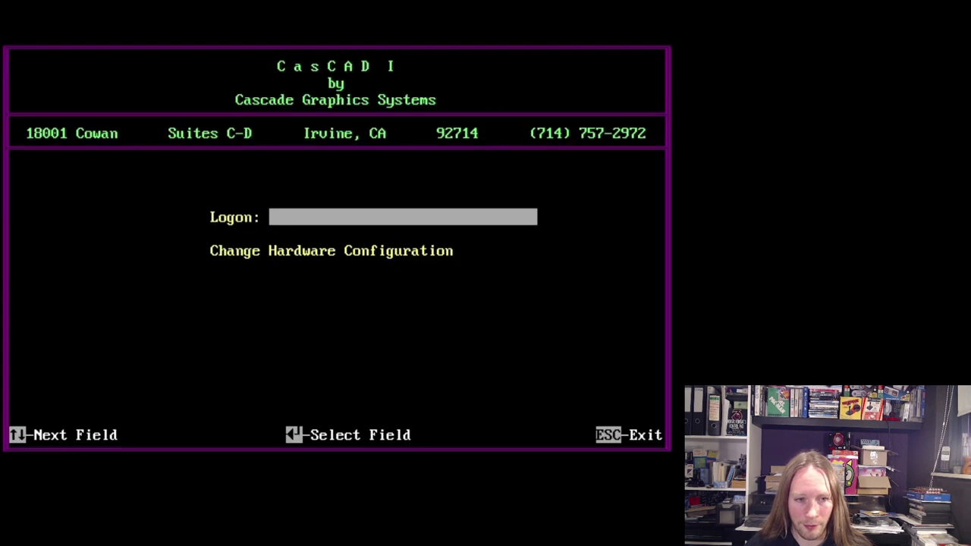
- Log on again as pieter and choose 11 CREATE Drawing
type("pieter")
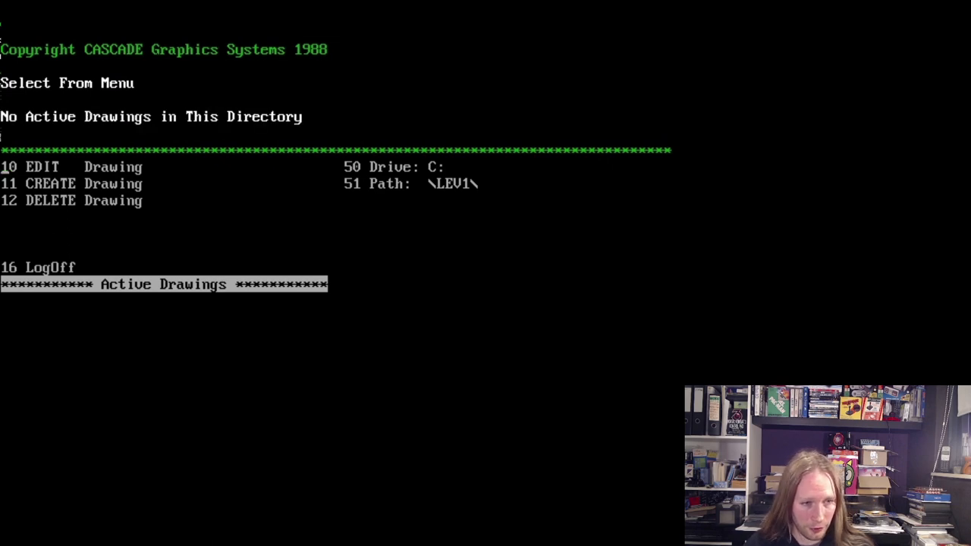
left_click(73, 184)
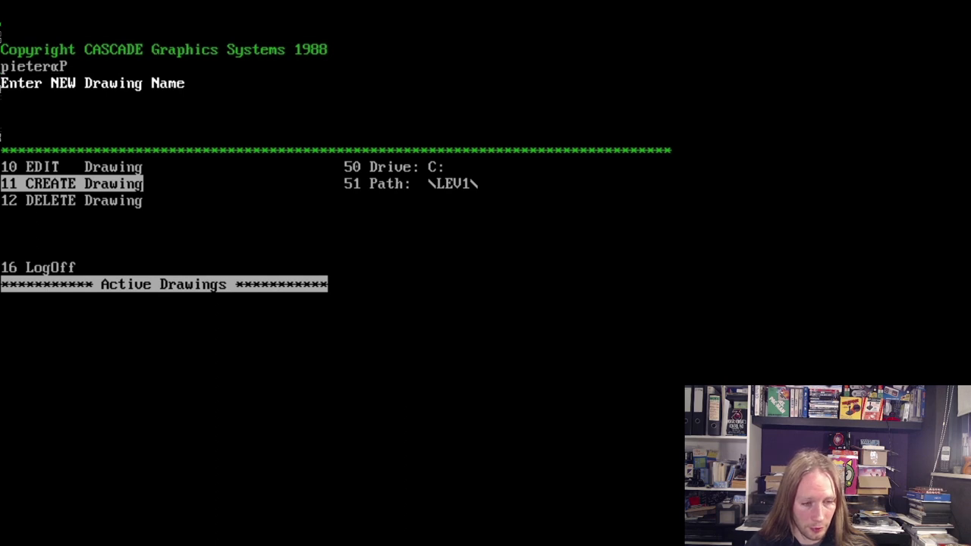
- Try several entries at the Enter NEW Drawing Name prompt (16, 111, gfdgfhfg, lkh;lfgh')
type("16")
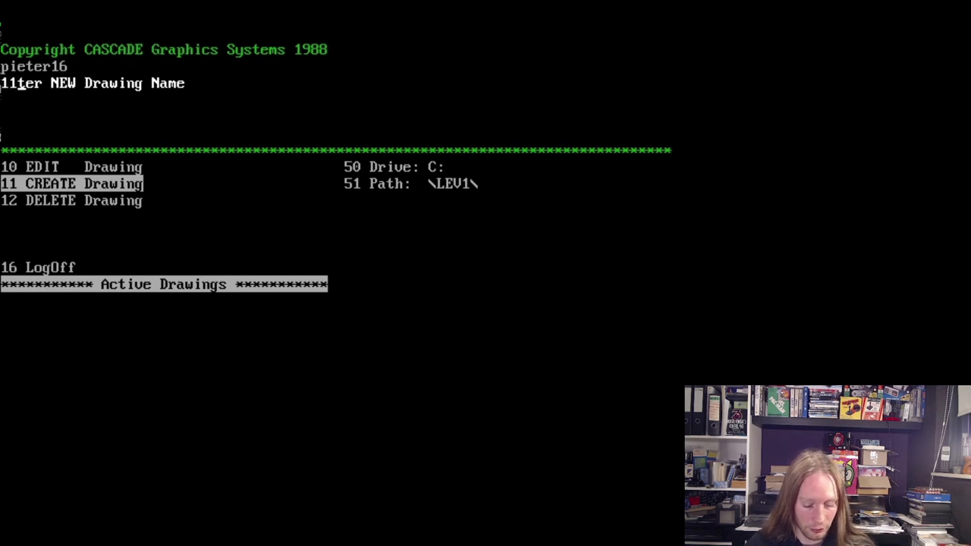
type("111")
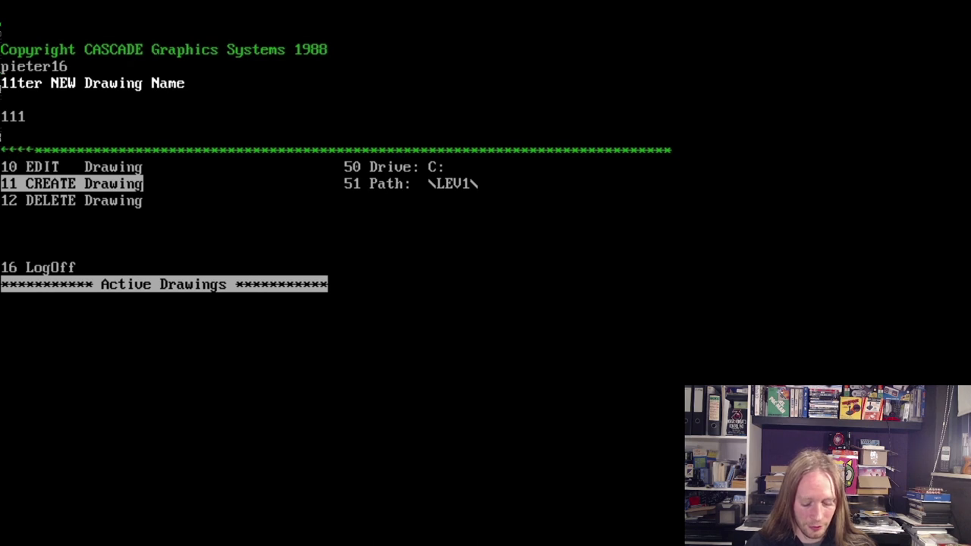
type("gfdgfhfg")
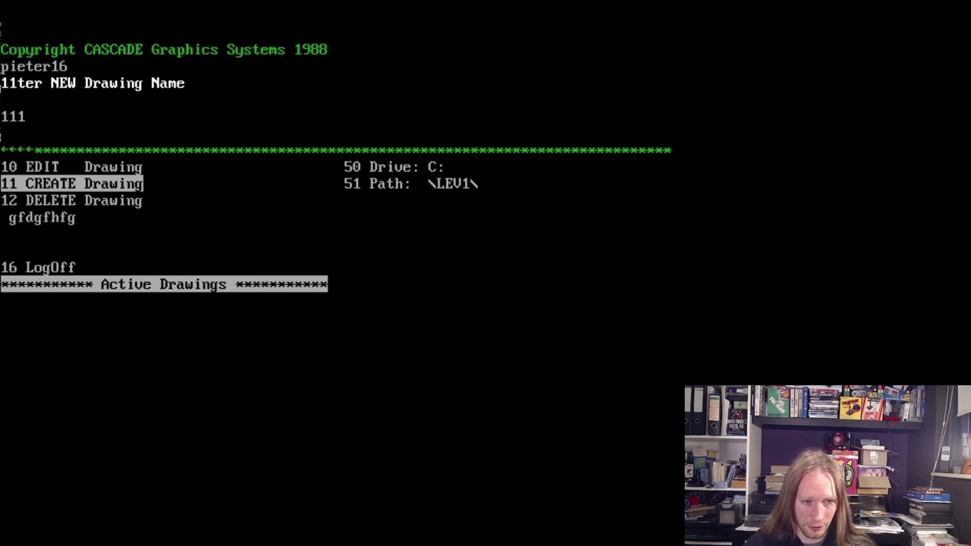
type("lkh;lfgh'")
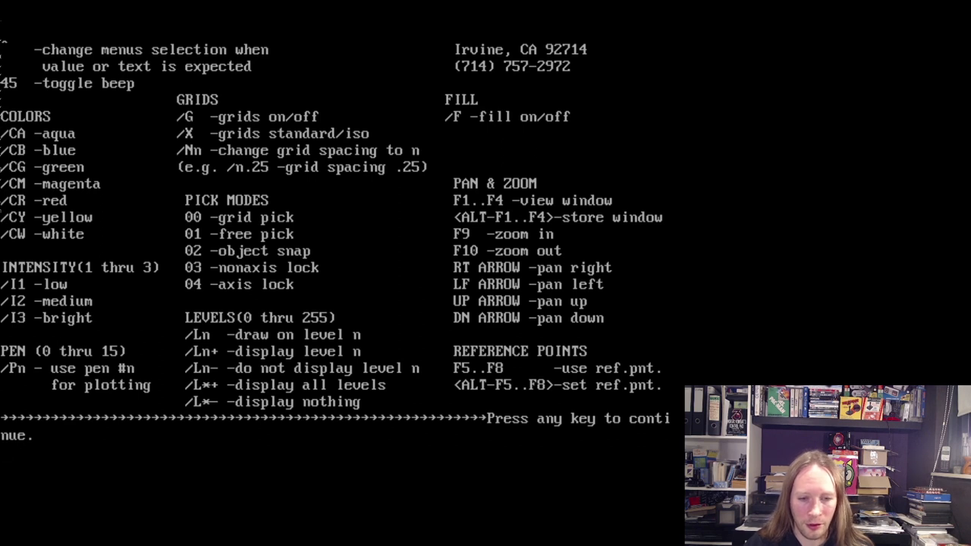
- Dismiss the command reference, review the Change Hardware Configuration fields, and return to logon
key("enter")
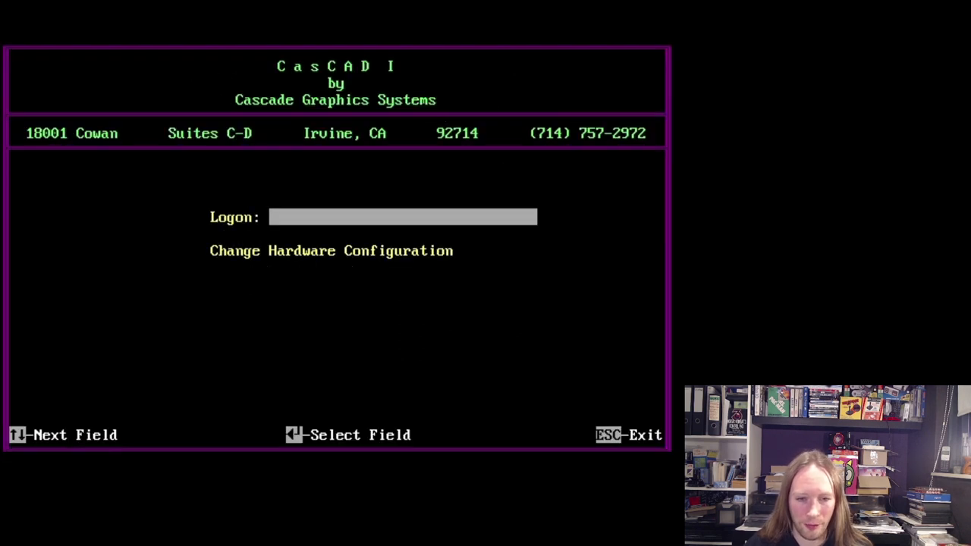
key("Tab")
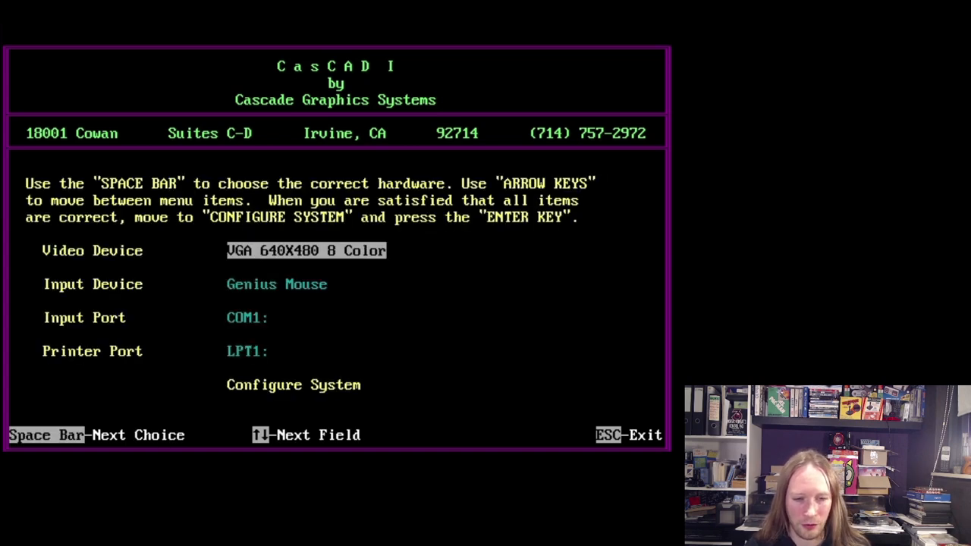
key("Down")
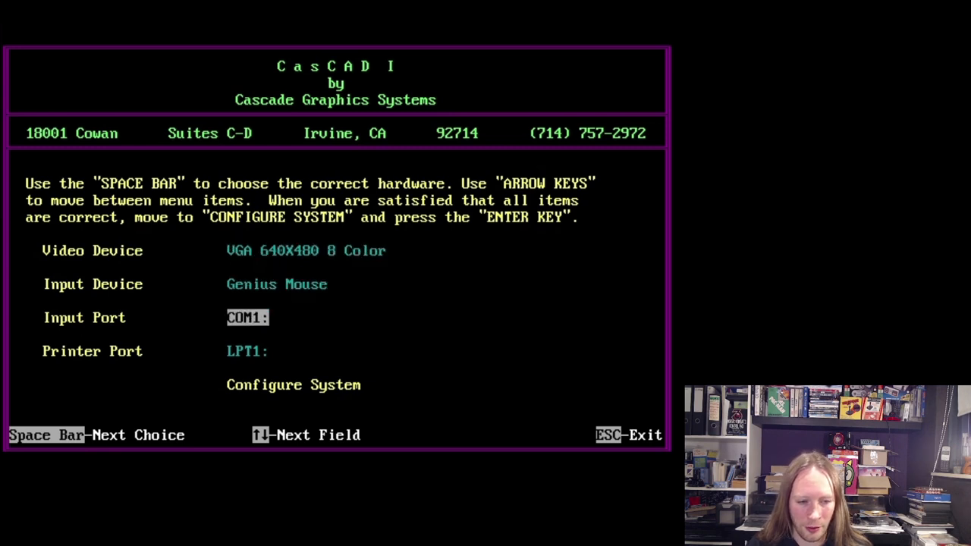
key("Up")
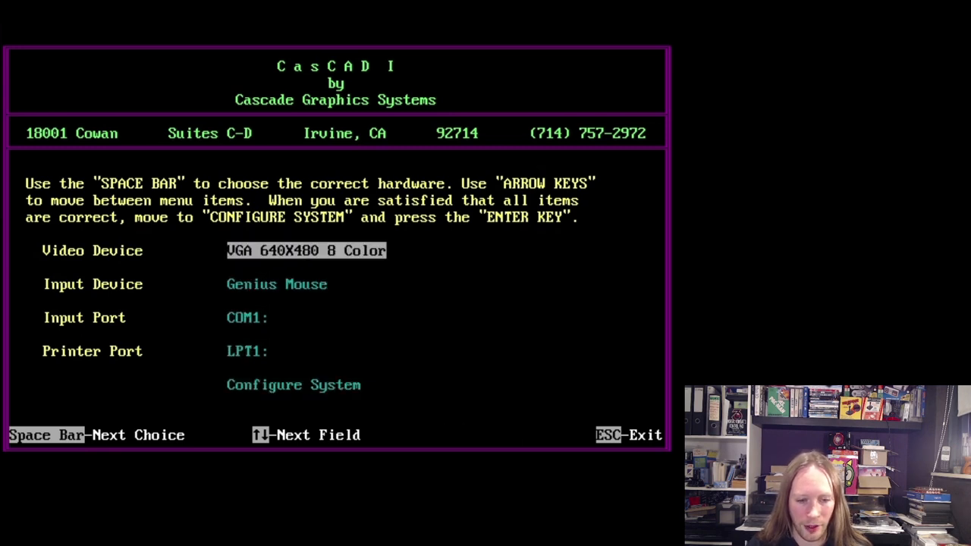
key("Enter")
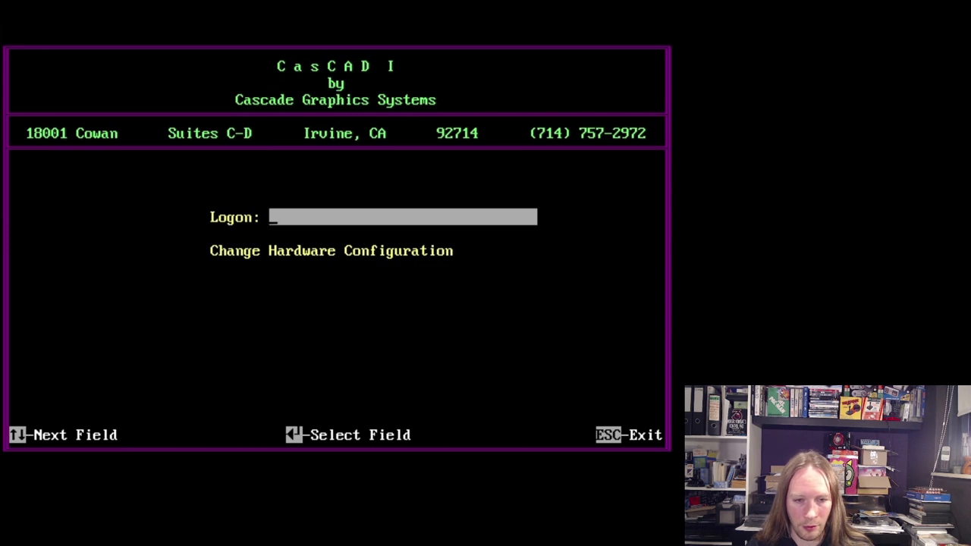
type("piete")
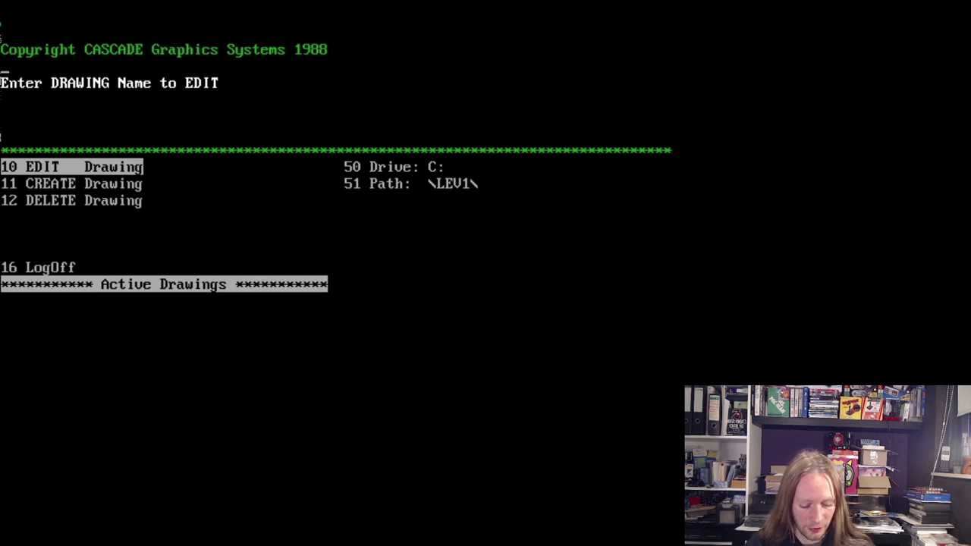
type("test1")
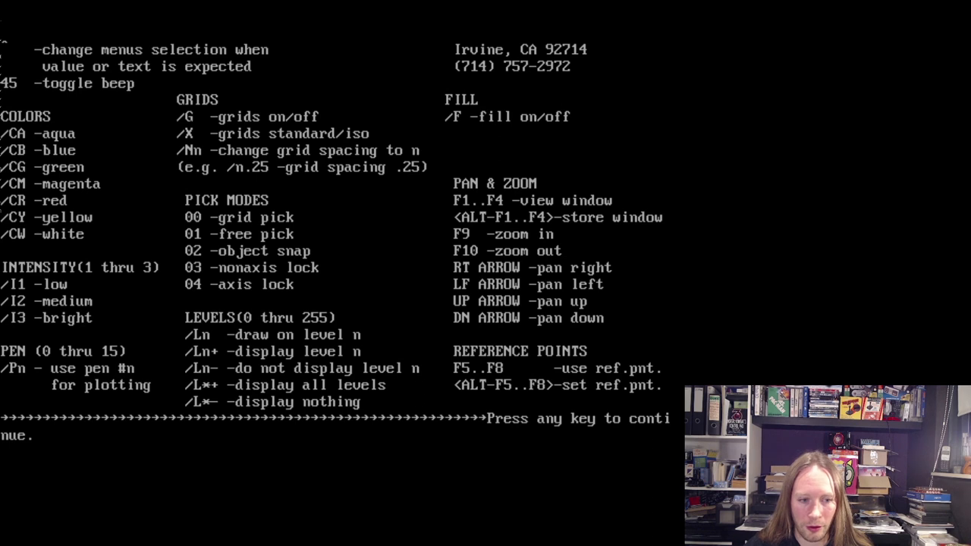
- Return from the command reference to the drawing menu and enter 'test' as the DOS path name
key("enter")
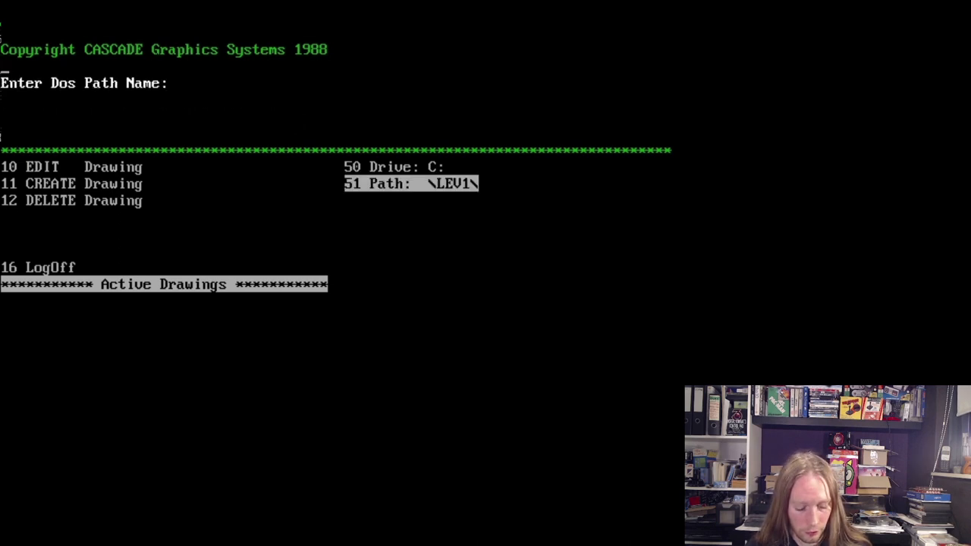
type("test")
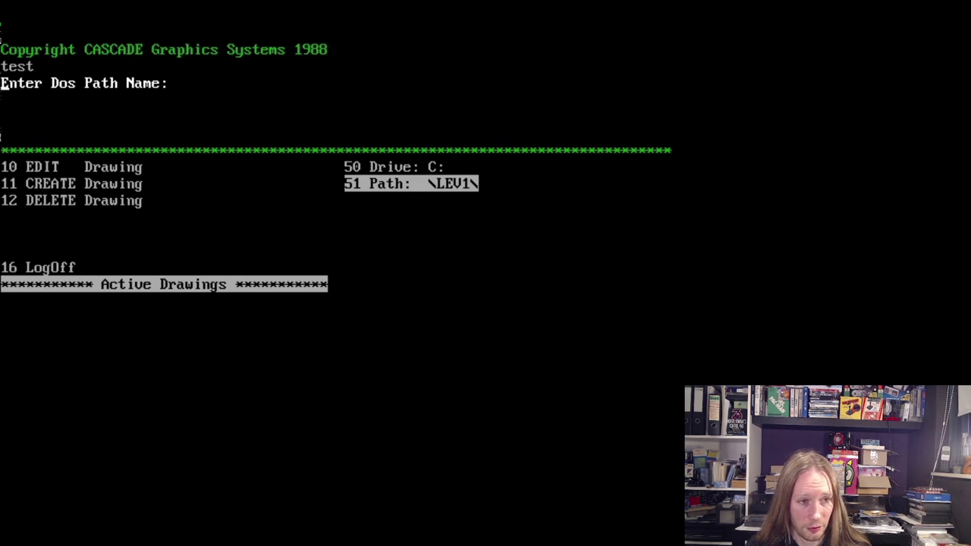